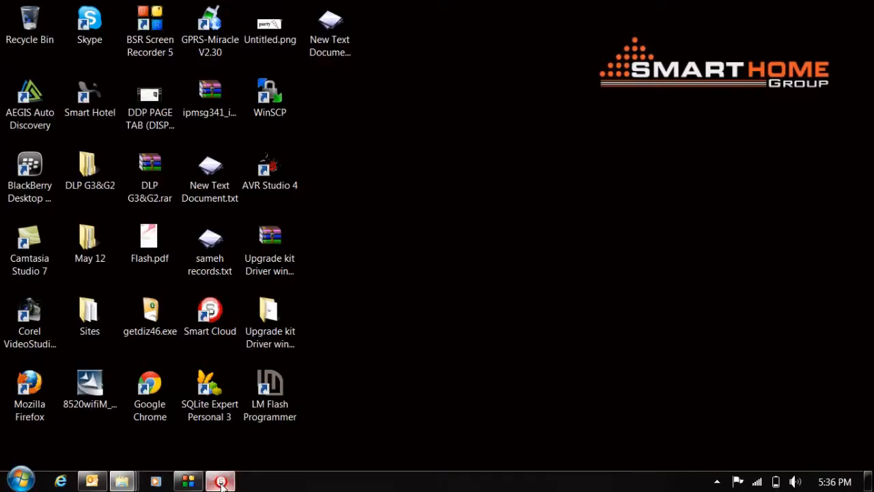
Step: Open the DDP settings window for device 1-33-SB-DDP in the GF living area
click(219, 478)
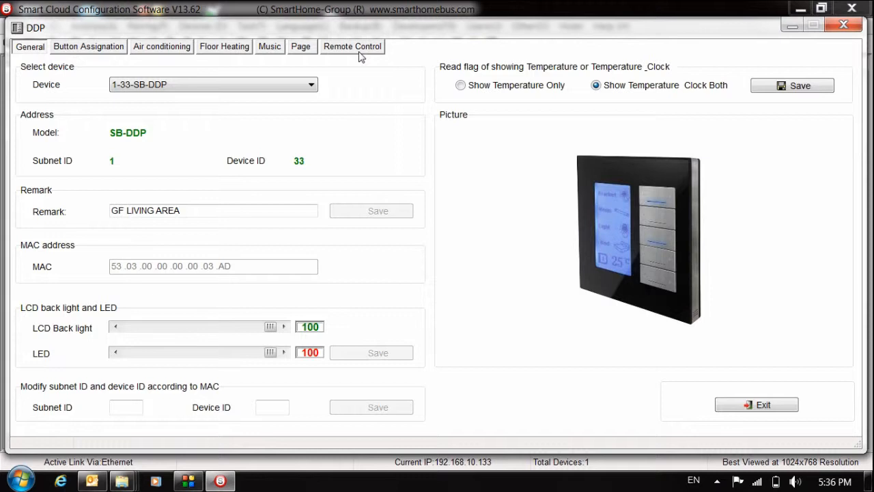
Step: Read the Garden button's remote data on the Remote Control tab
click(352, 46)
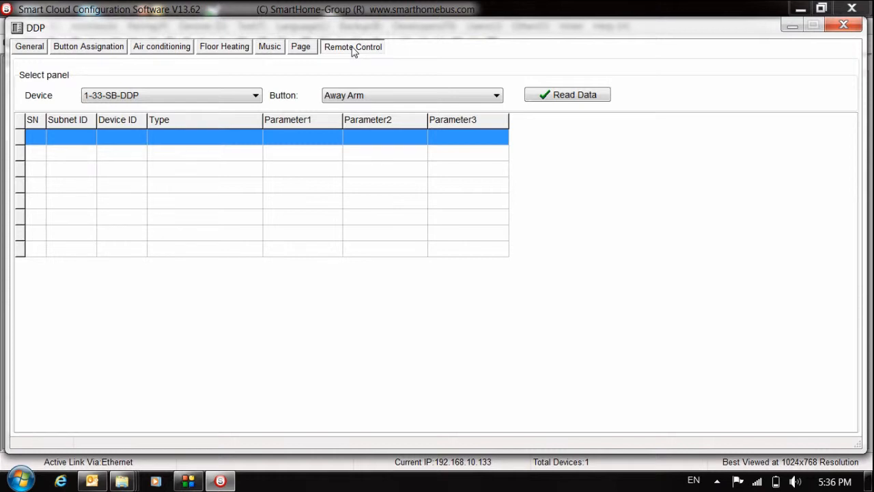
mouse_move(353, 81)
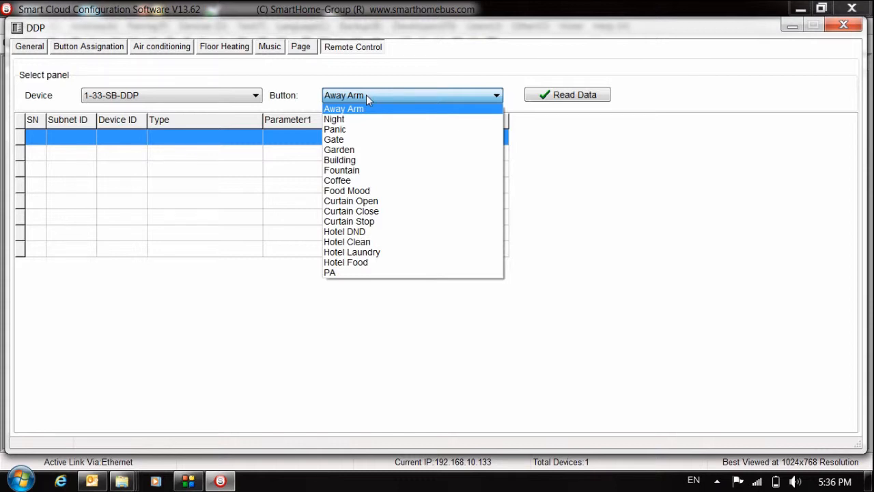
mouse_move(360, 113)
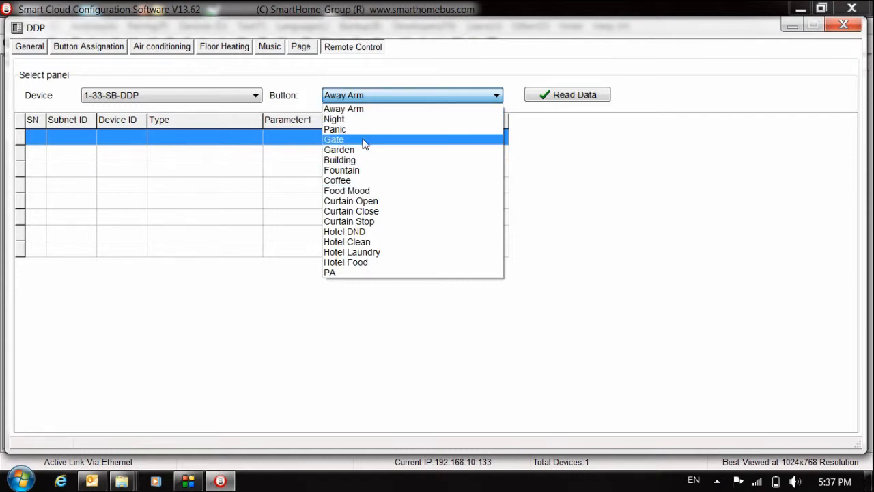
mouse_move(350, 160)
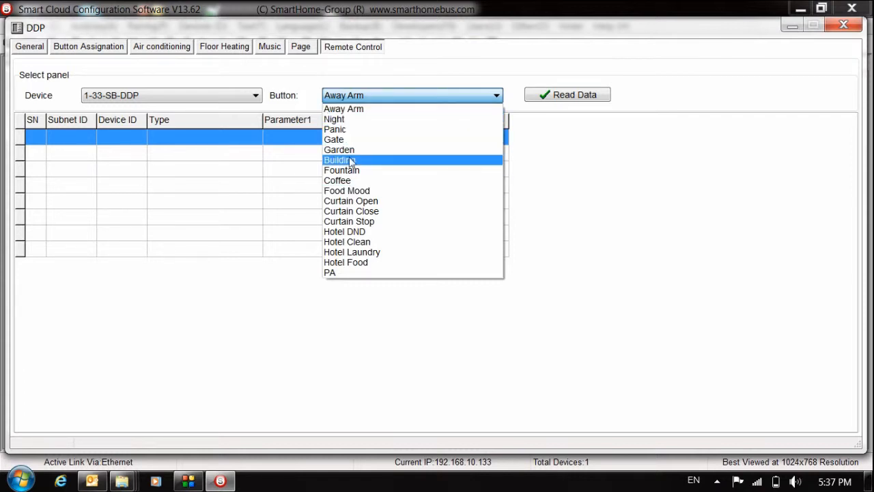
click(339, 149)
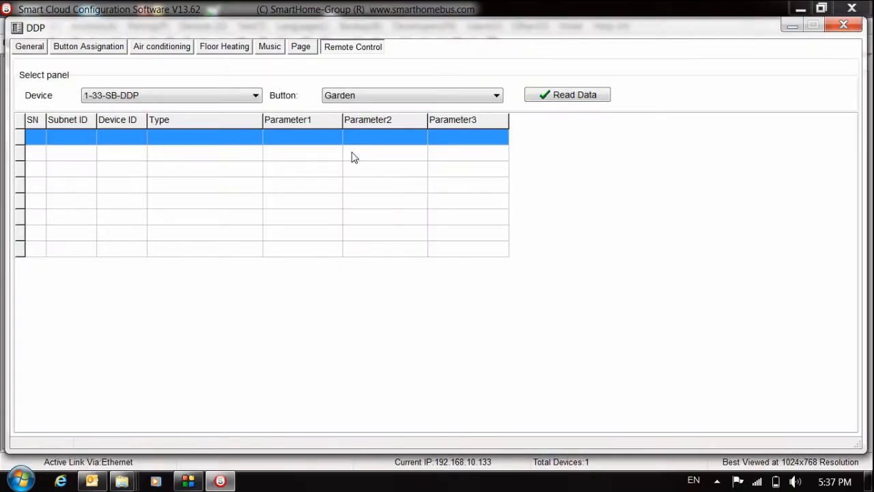
click(568, 95)
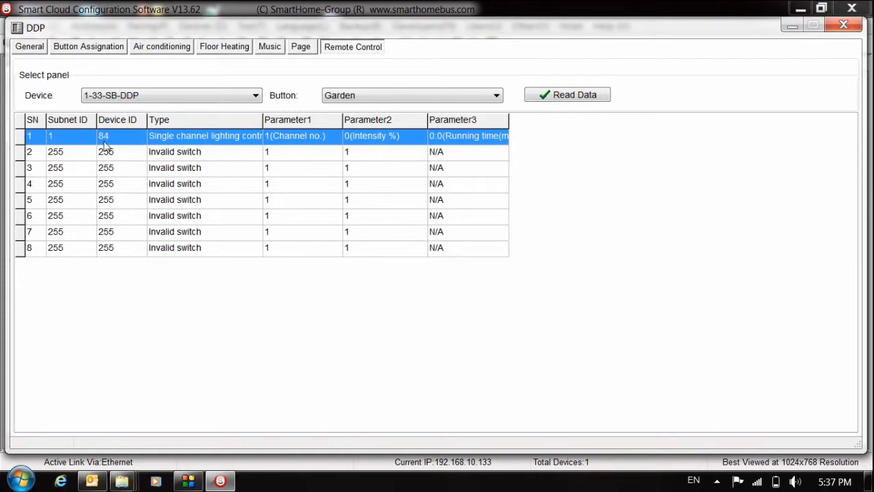
mouse_move(431, 101)
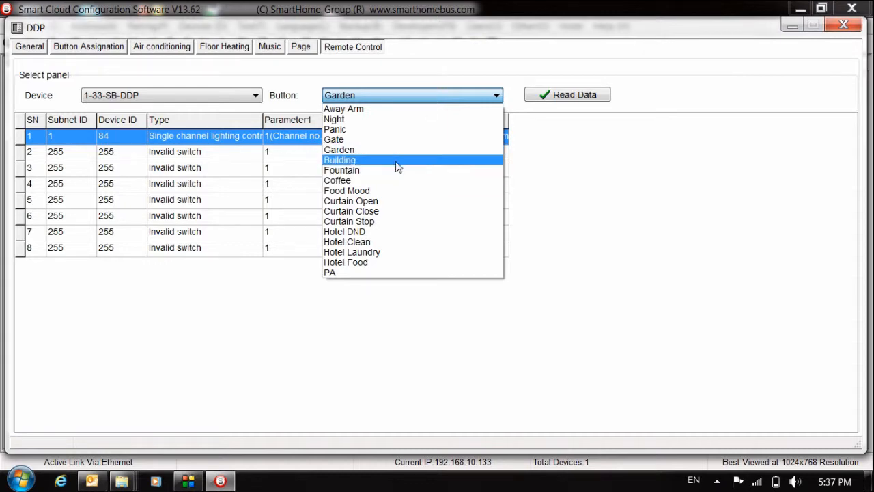
Step: Read the Building button's remote data, showing device 1-84 at 100%
click(339, 160)
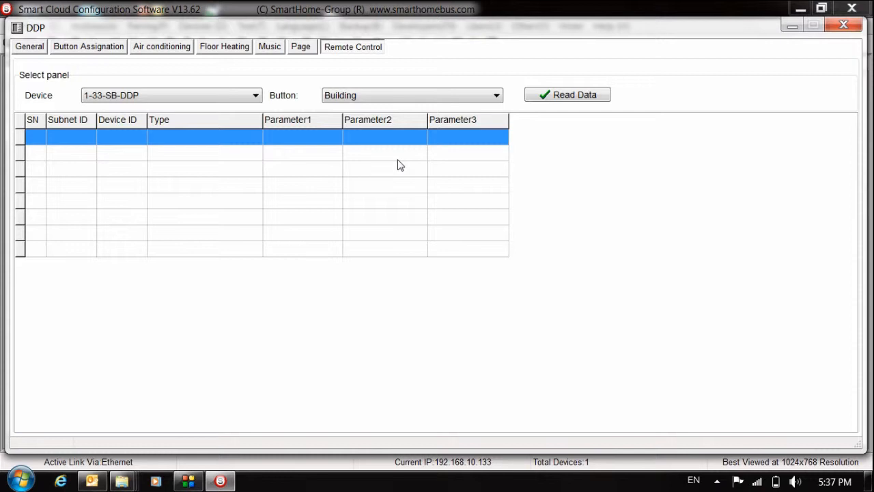
click(568, 94)
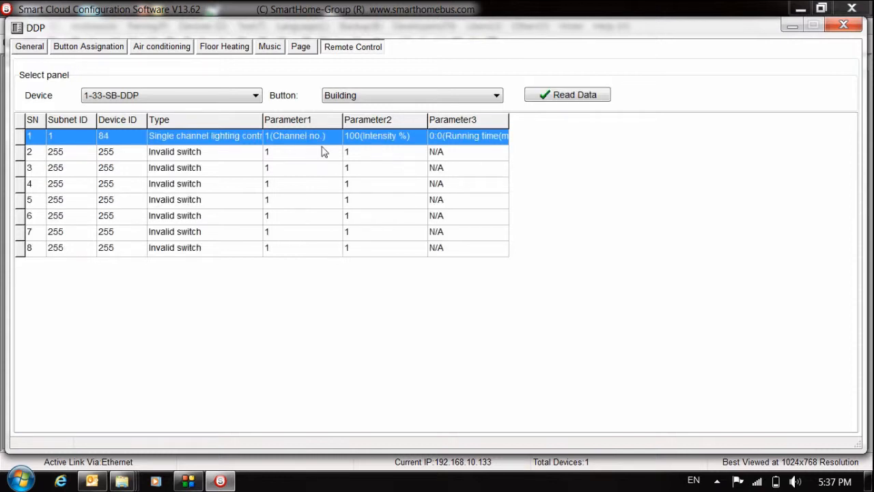
mouse_move(349, 144)
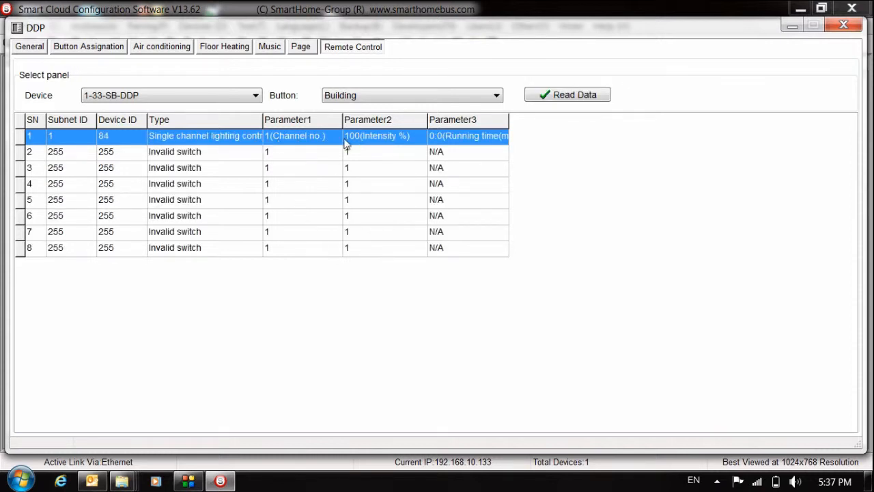
mouse_move(367, 135)
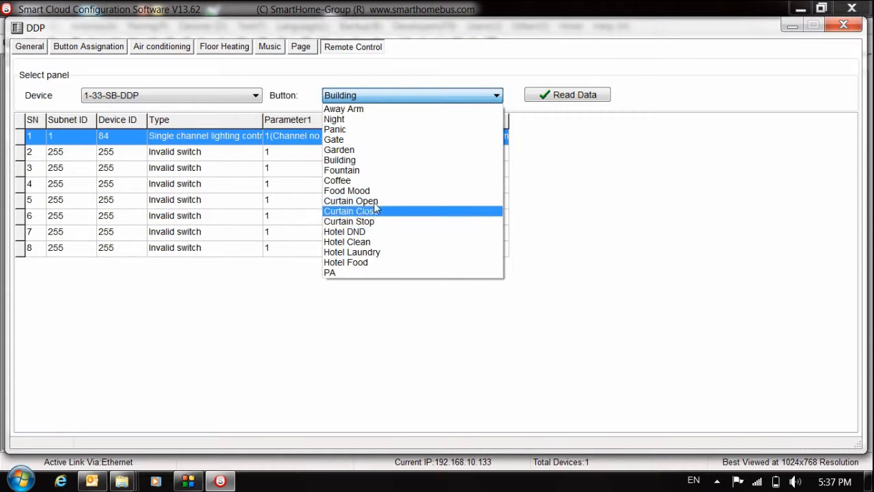
mouse_move(364, 202)
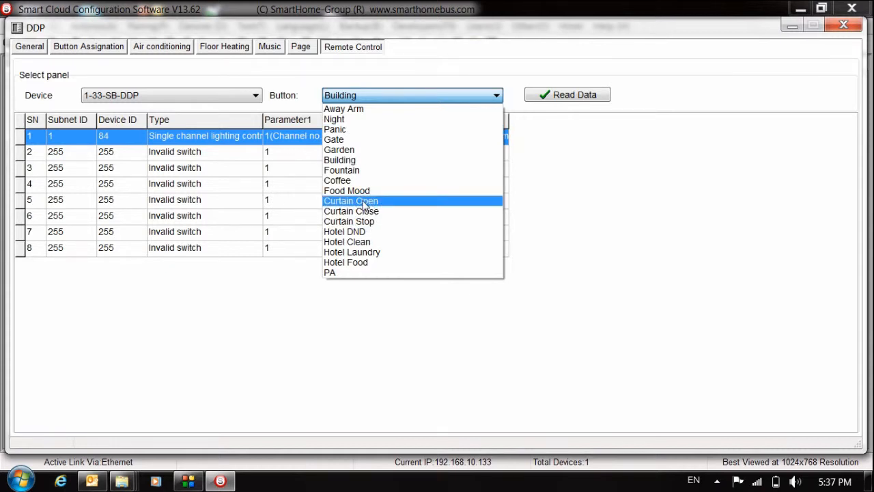
Step: Read the Curtain Close button's remote data, showing lighting to device 1-63
click(351, 200)
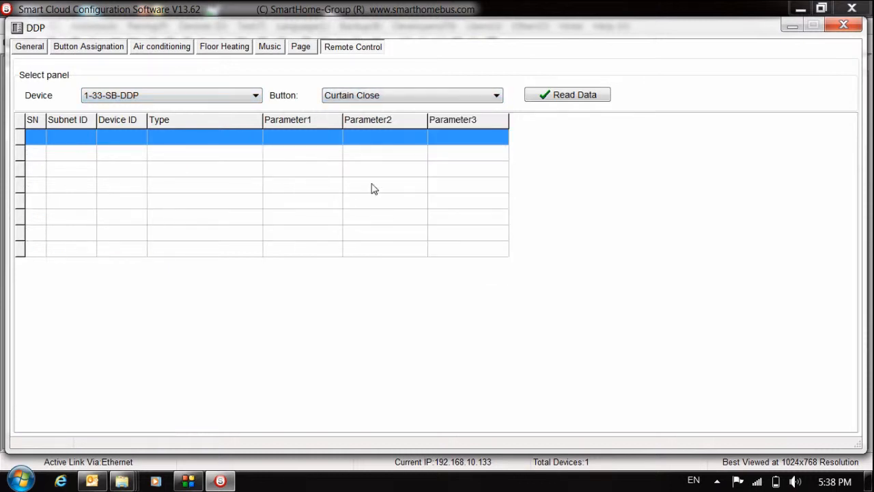
click(568, 94)
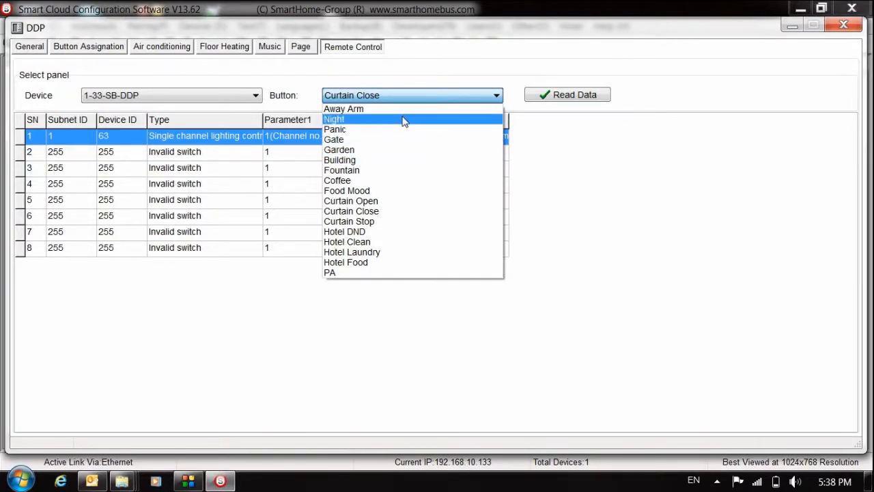
Step: Read the Away Arm button's invalid actions and open row 1's function editor
click(343, 108)
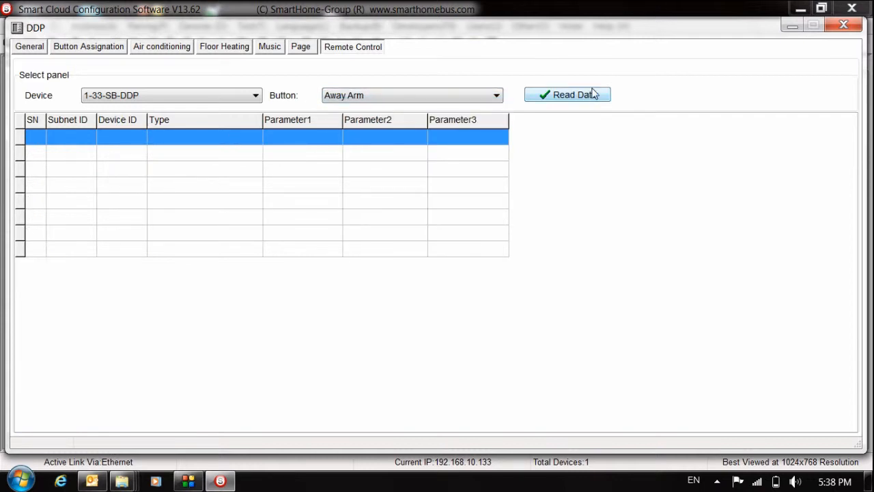
click(568, 94)
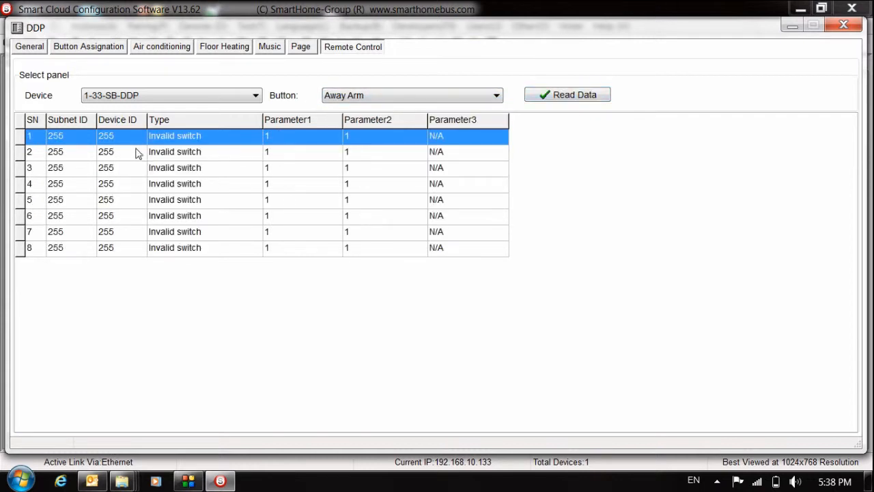
mouse_move(281, 140)
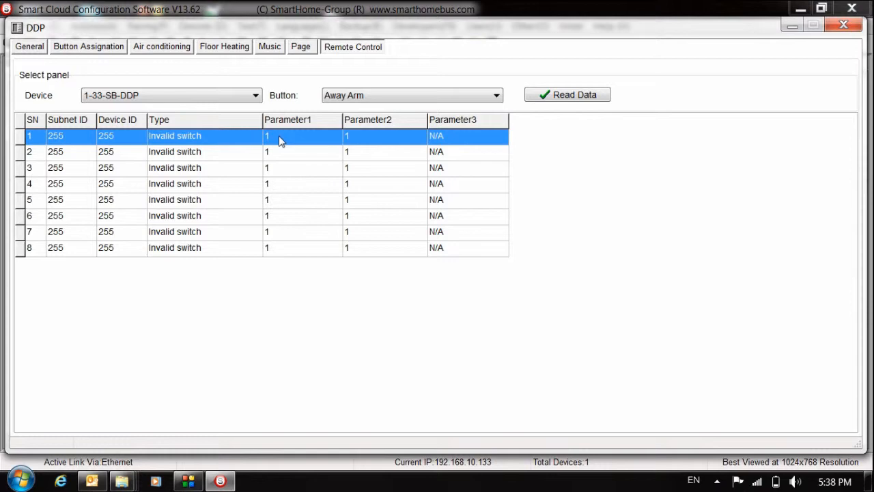
mouse_move(80, 140)
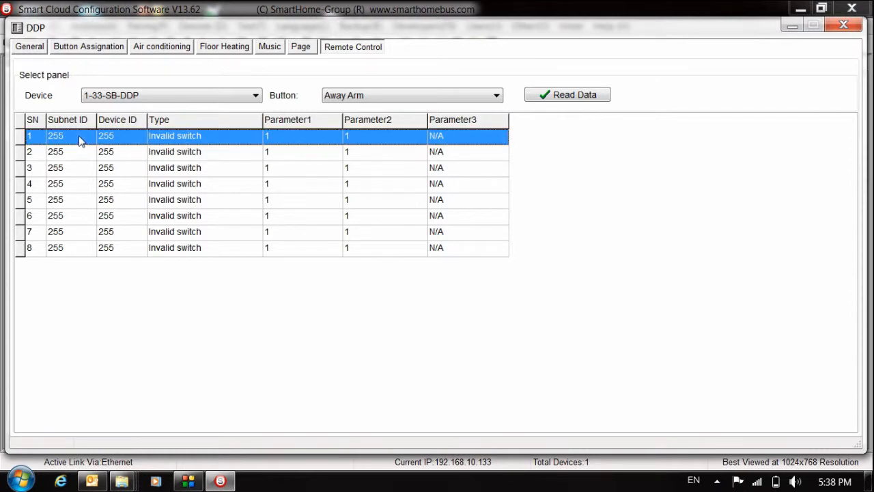
double_click(56, 137)
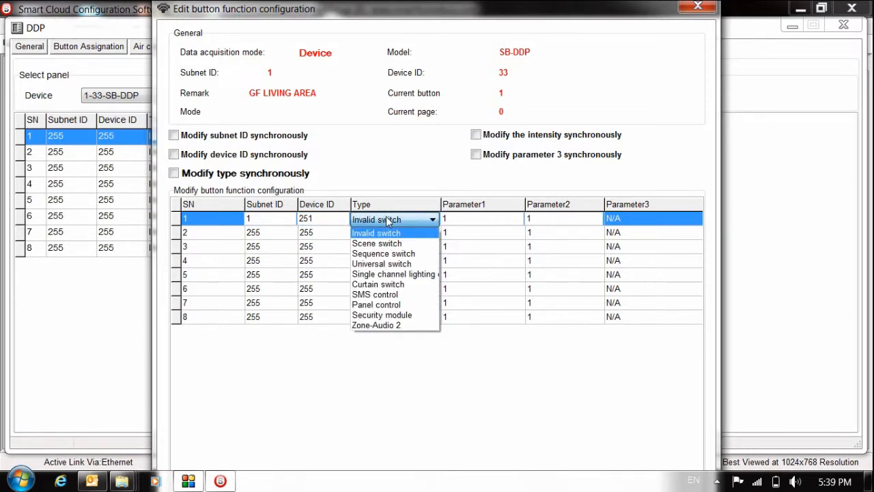
Step: Save Away Arm row 1 as Security module 1-251, area 1, Away
click(382, 315)
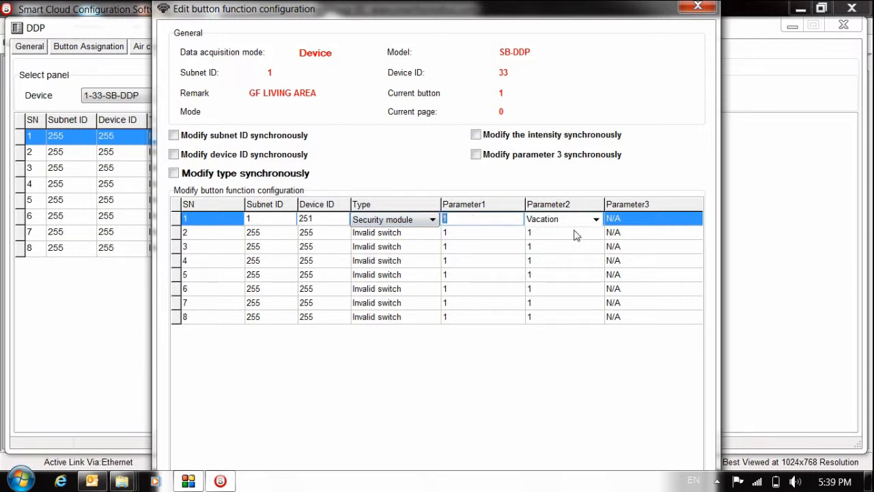
click(596, 219)
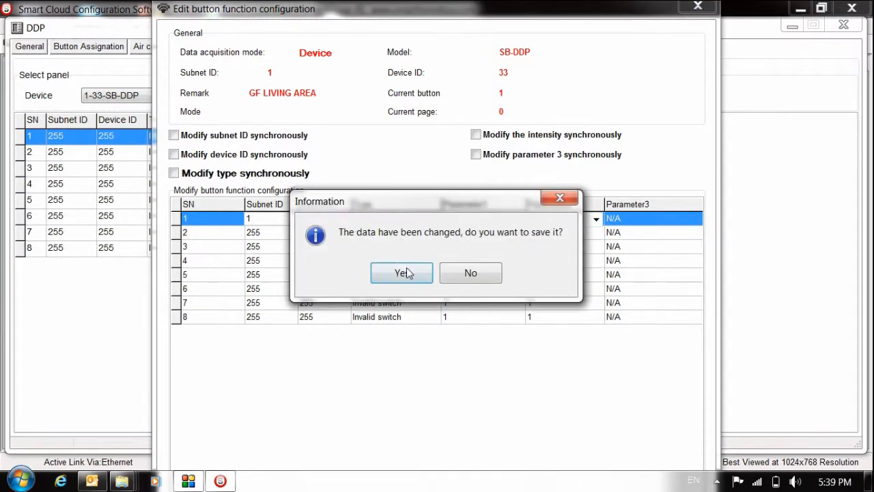
click(402, 272)
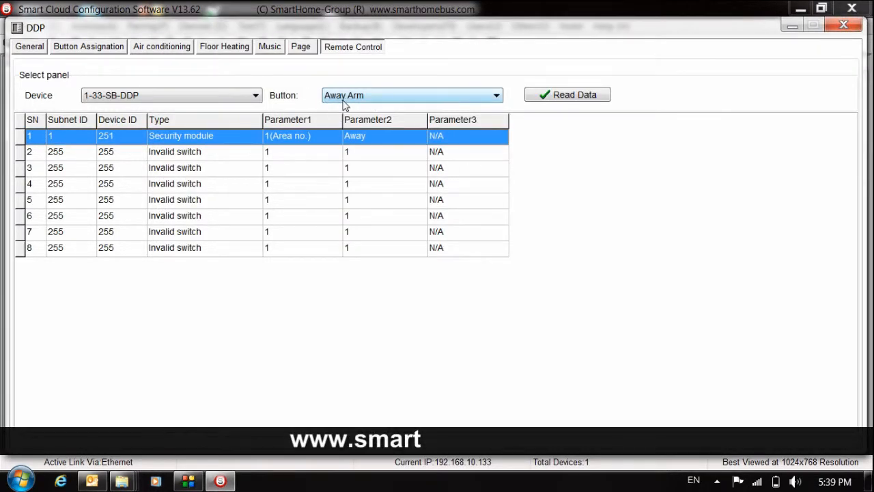